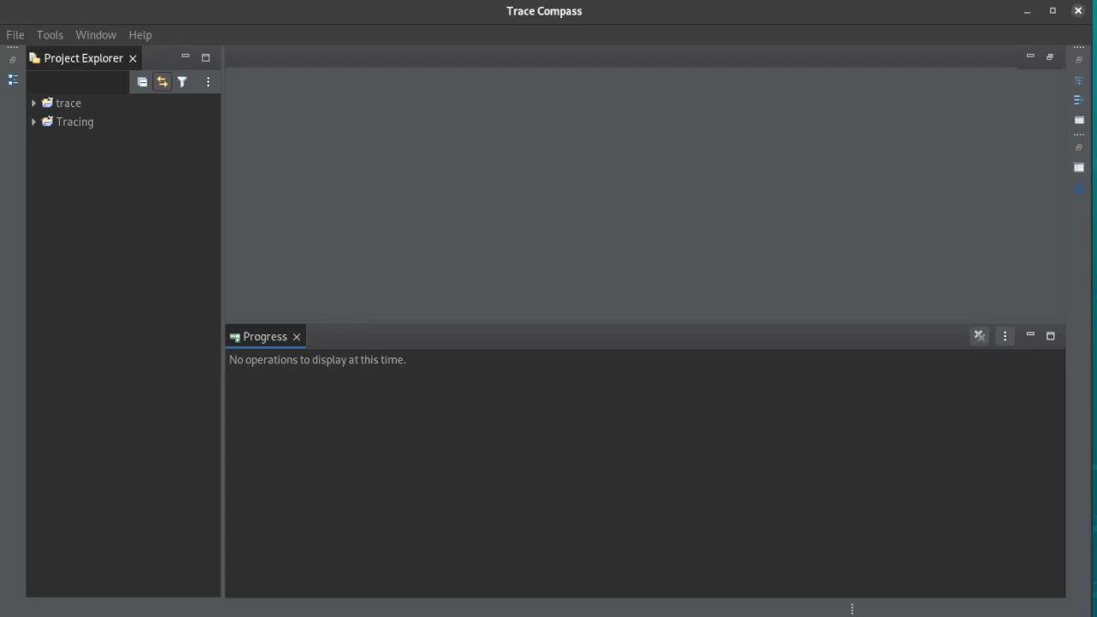
pyautogui.moveTo(1087, 366)
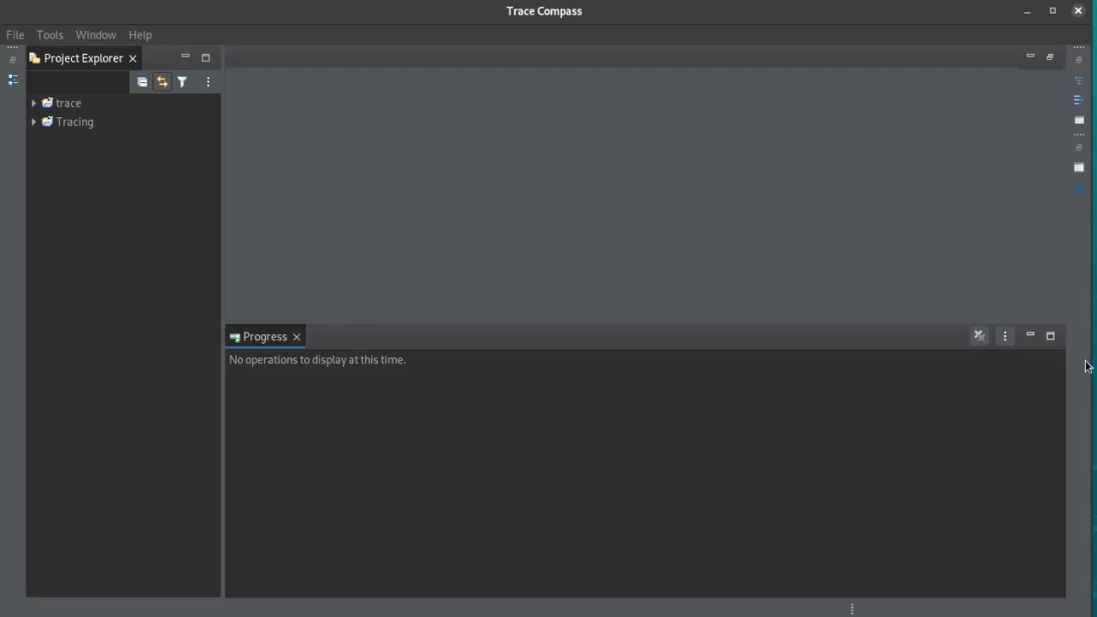
# - Open speedy.json as a trace in the Tracing project's Traces folder
pyautogui.click(33, 122)
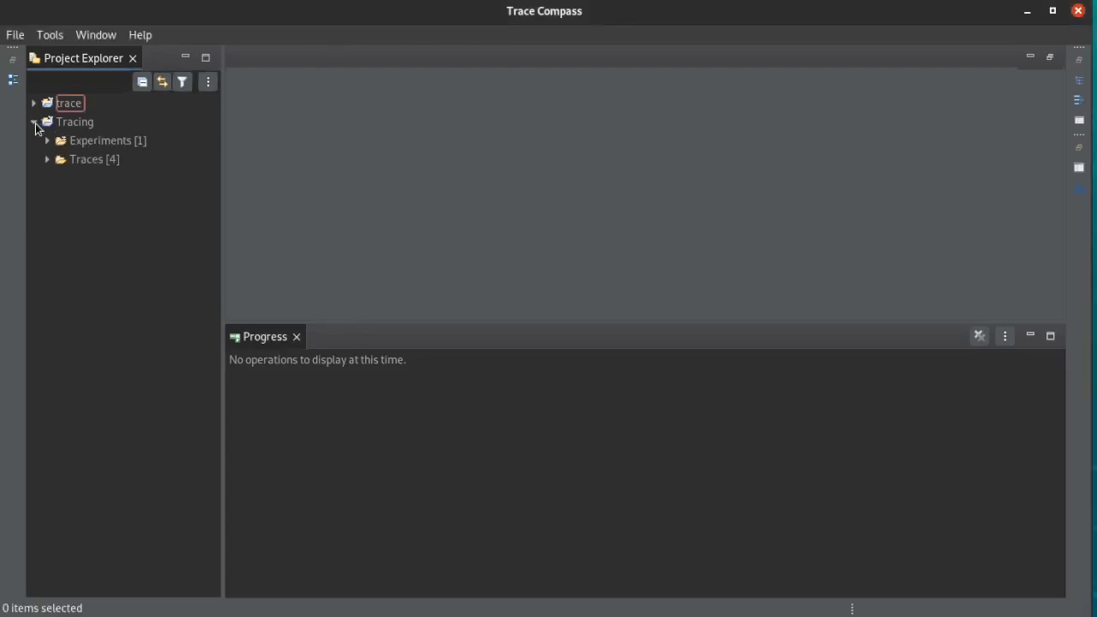
pyautogui.rightClick(93, 158)
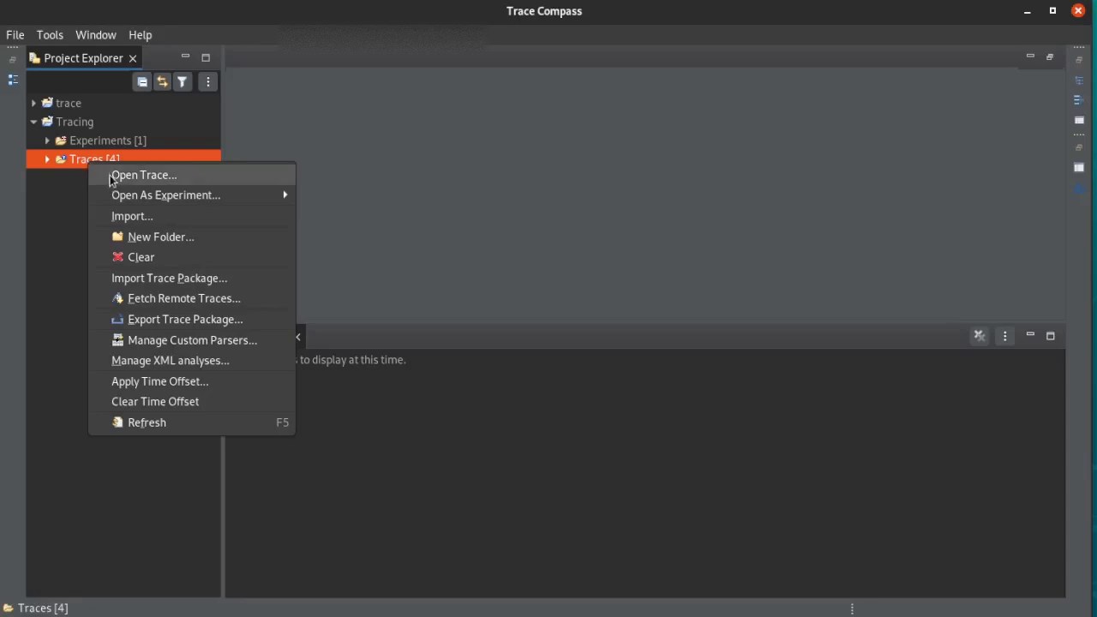
pyautogui.click(143, 175)
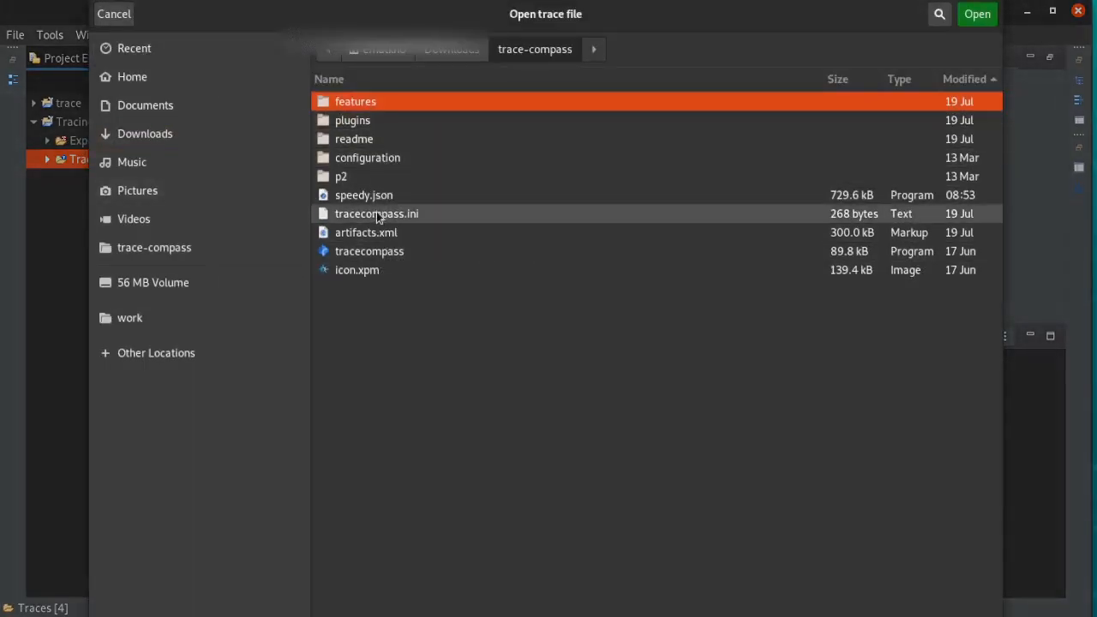
pyautogui.click(364, 195)
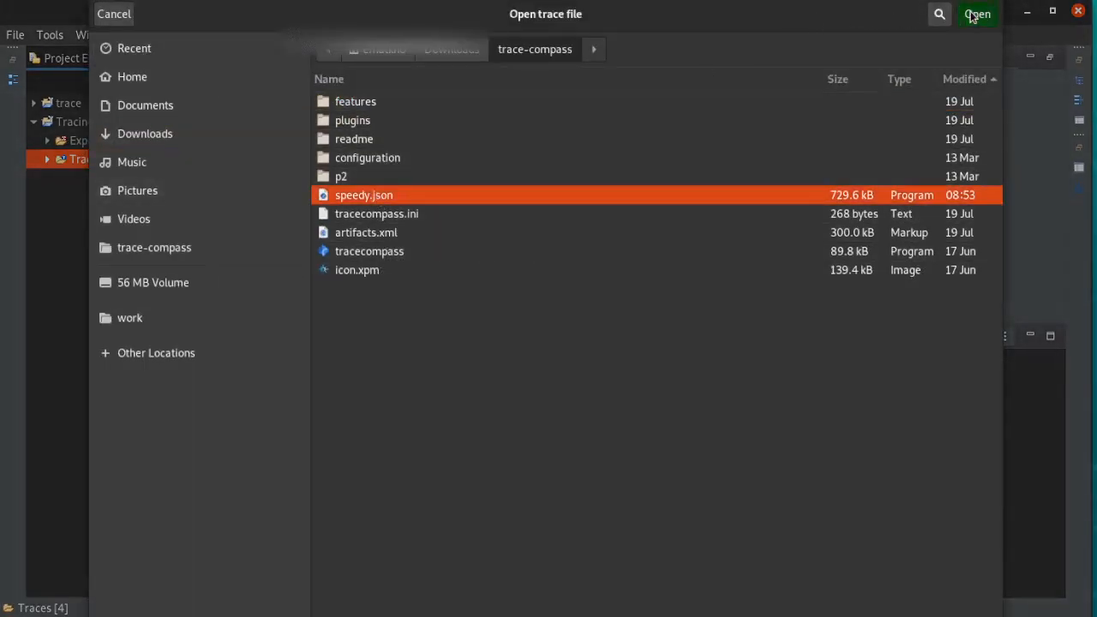
pyautogui.click(977, 13)
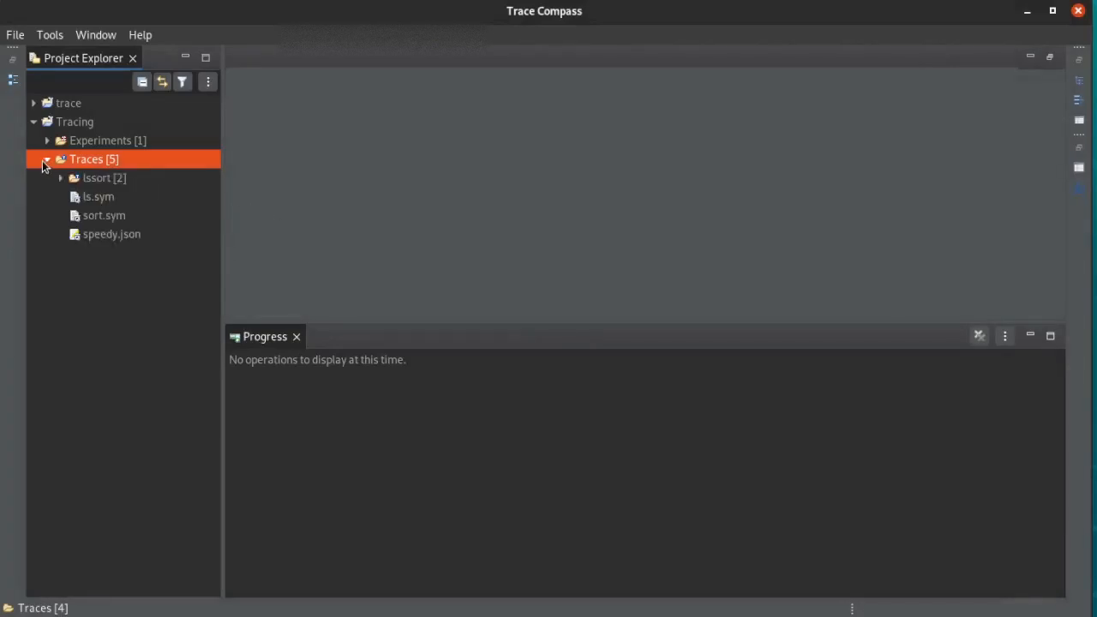
pyautogui.click(47, 160)
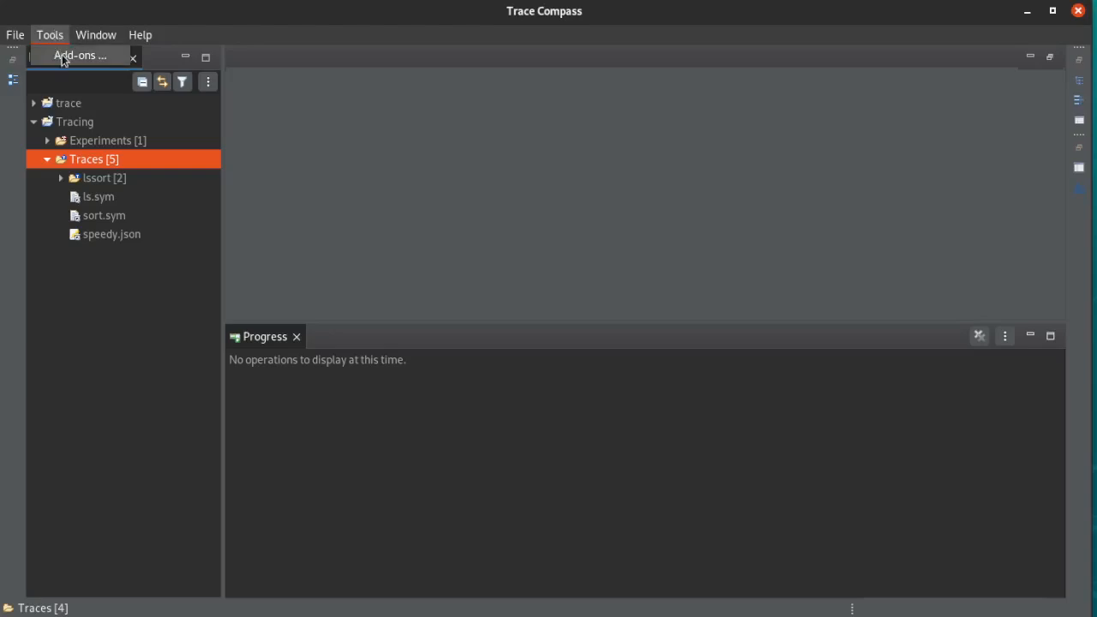
# - Search add-ons for 'trace event' and select the TraceEvent Parser extension
pyautogui.click(80, 55)
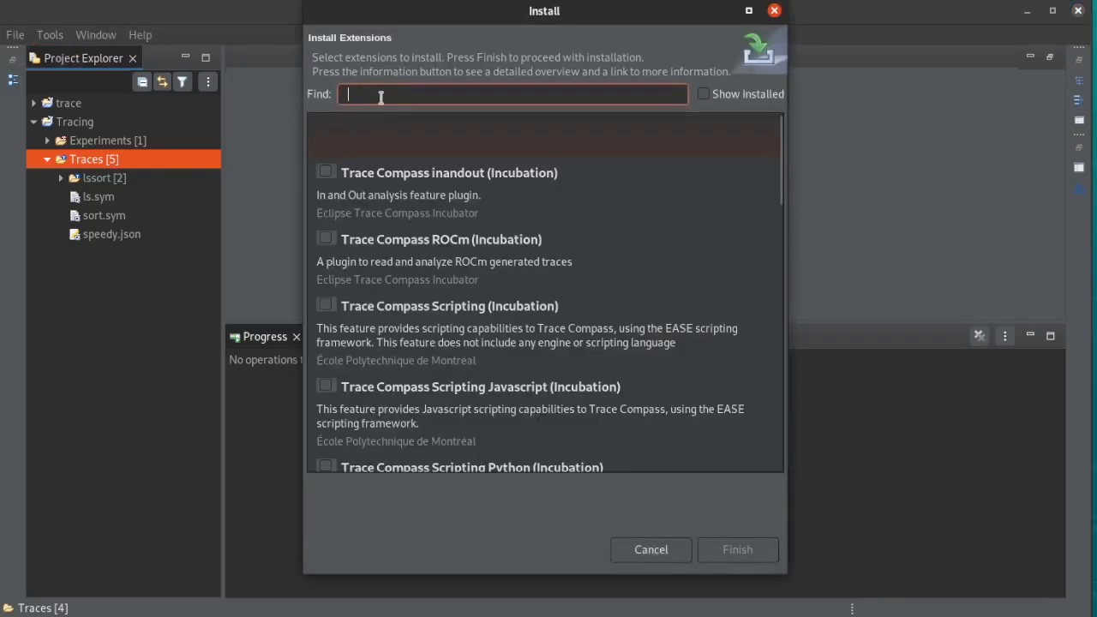
pyautogui.write('trace')
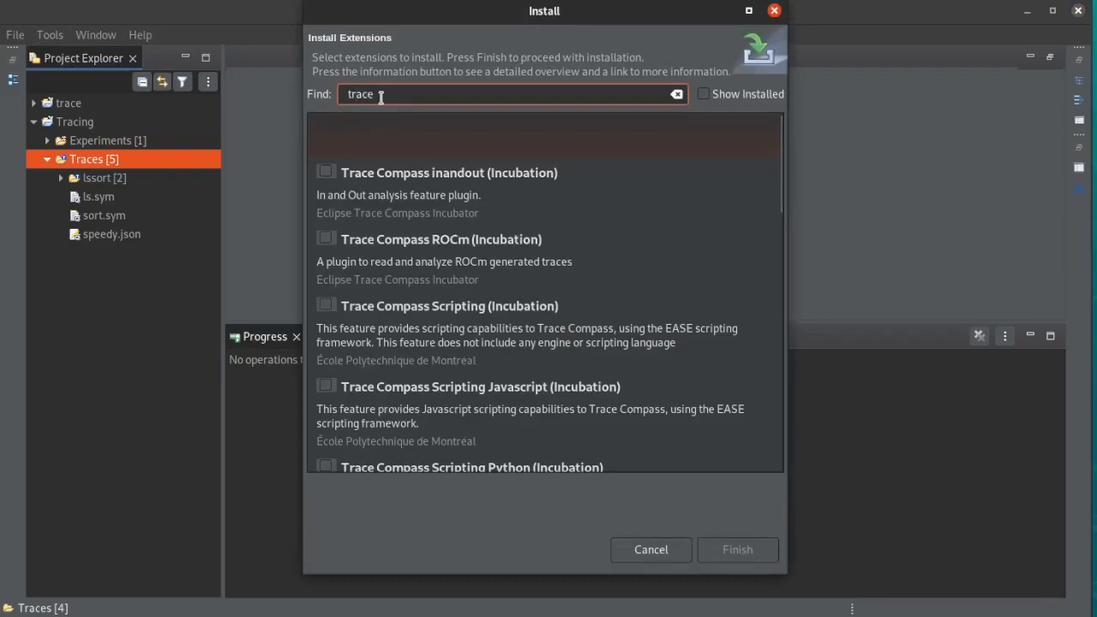
pyautogui.write('event')
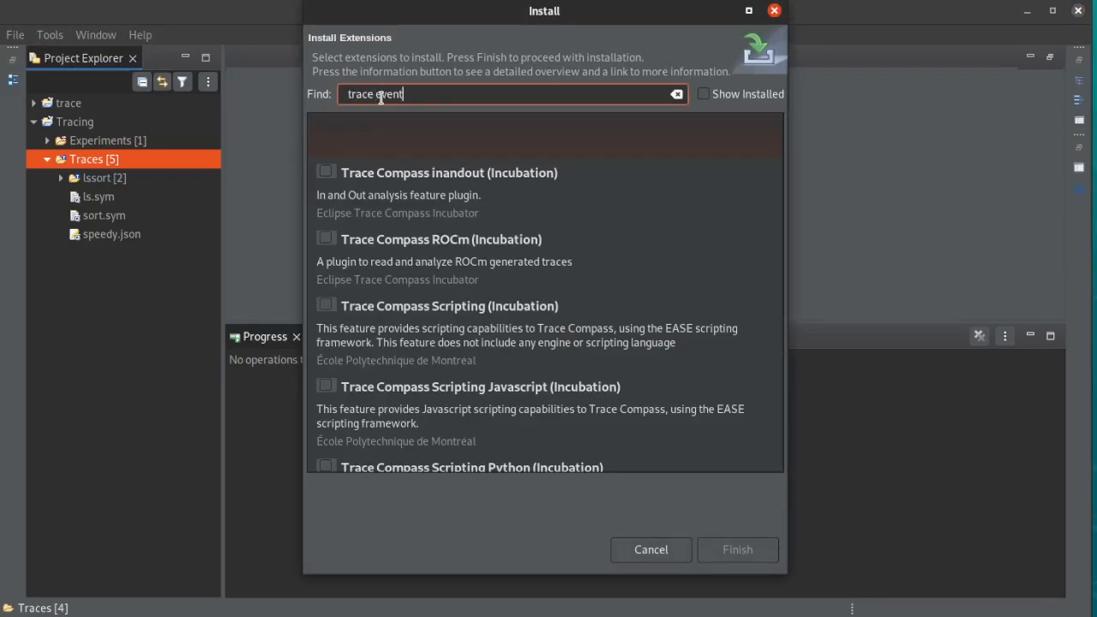
pyautogui.click(326, 299)
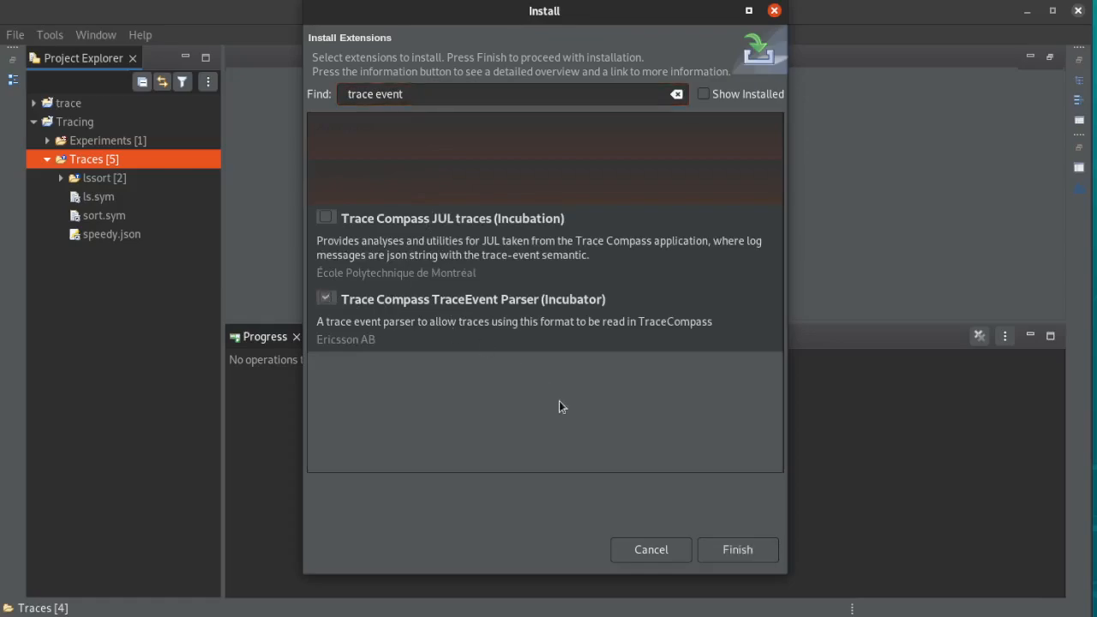
# - Run the Install wizard through to completion for TraceEvent Parser
pyautogui.click(737, 550)
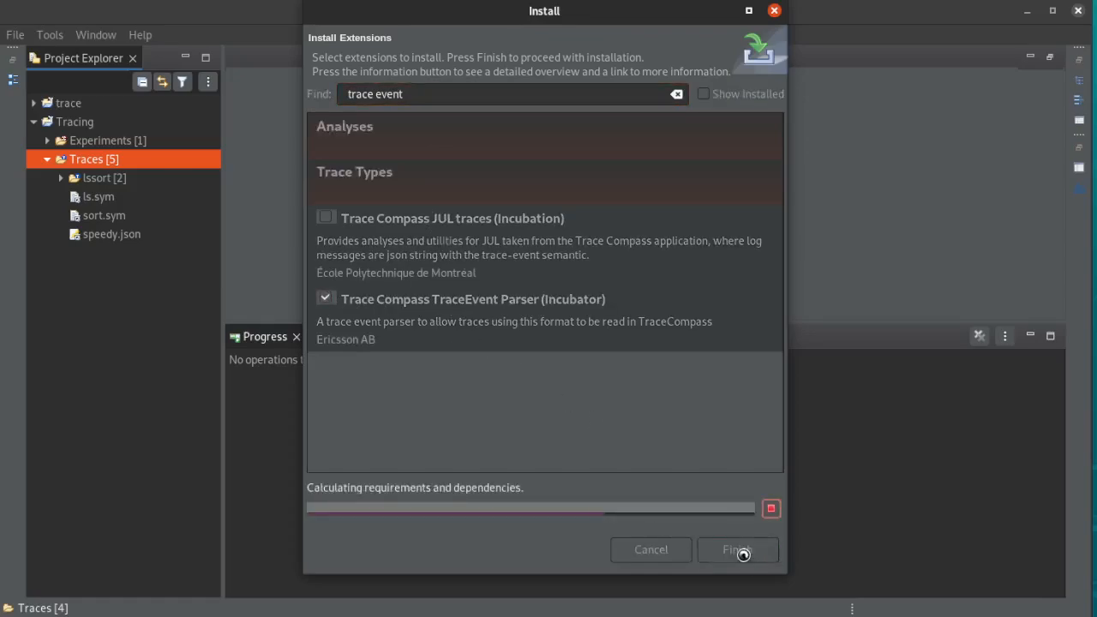
pyautogui.click(737, 550)
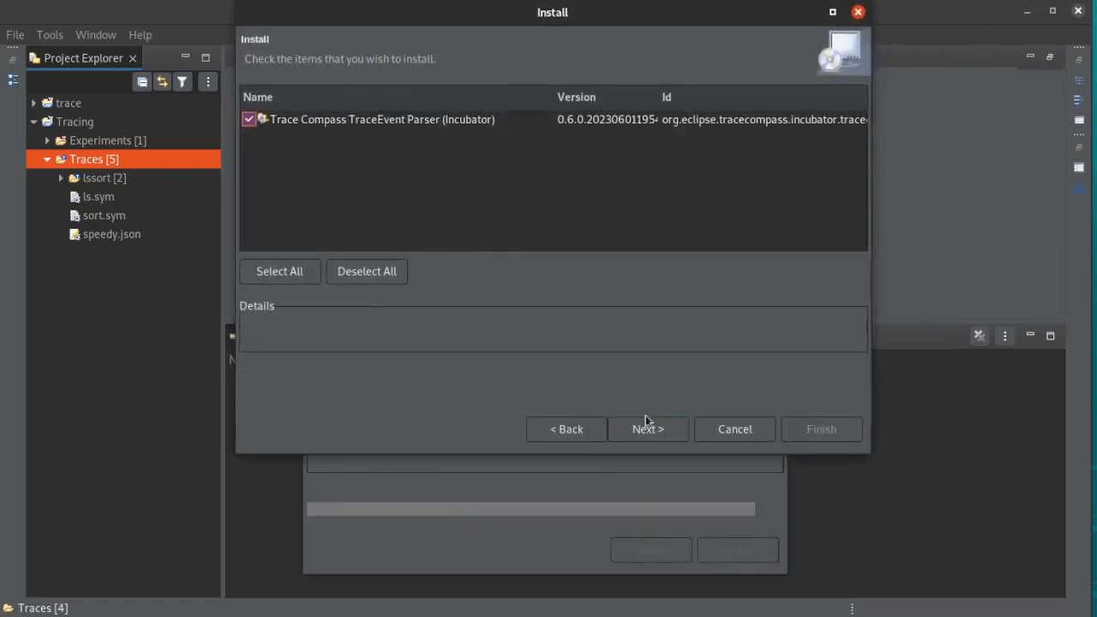
pyautogui.click(647, 428)
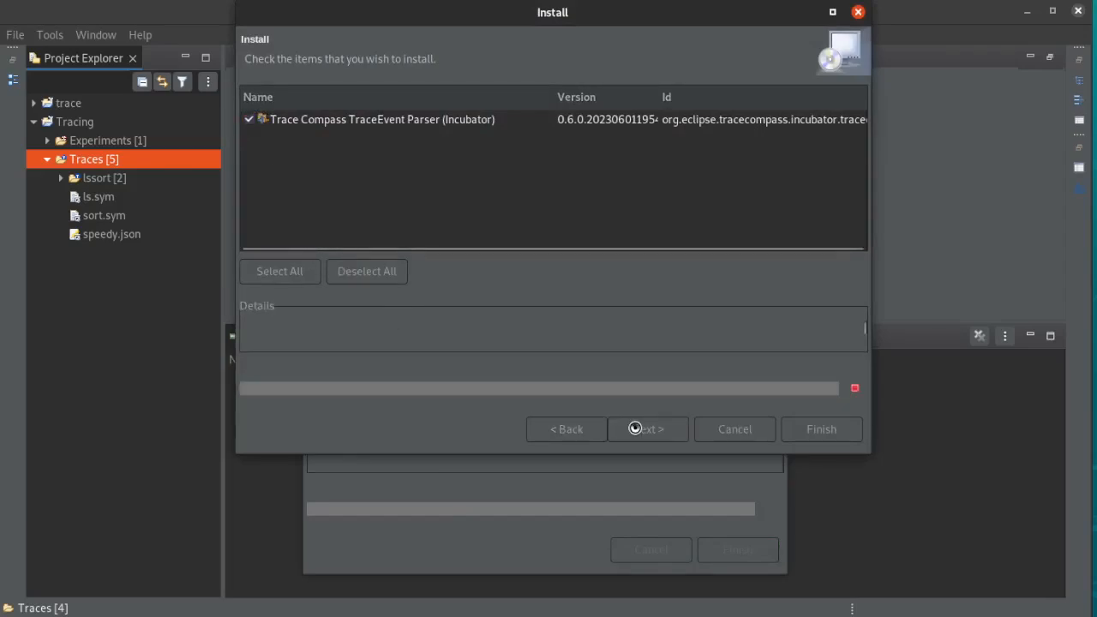
pyautogui.click(820, 429)
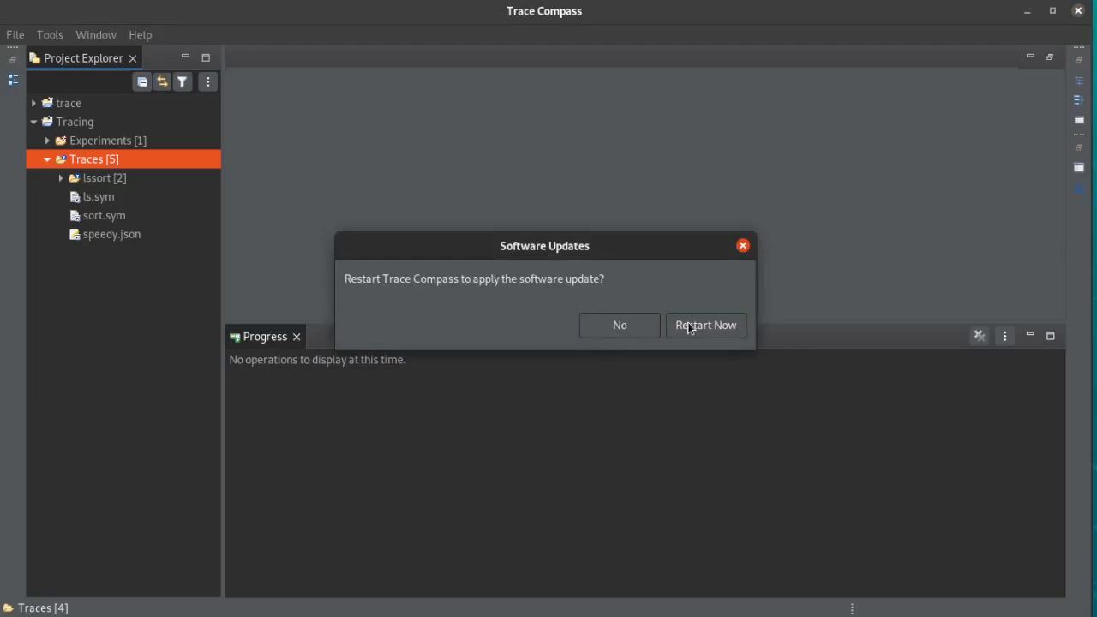
# - Choose Restart Now in the Software Updates prompt
pyautogui.click(705, 325)
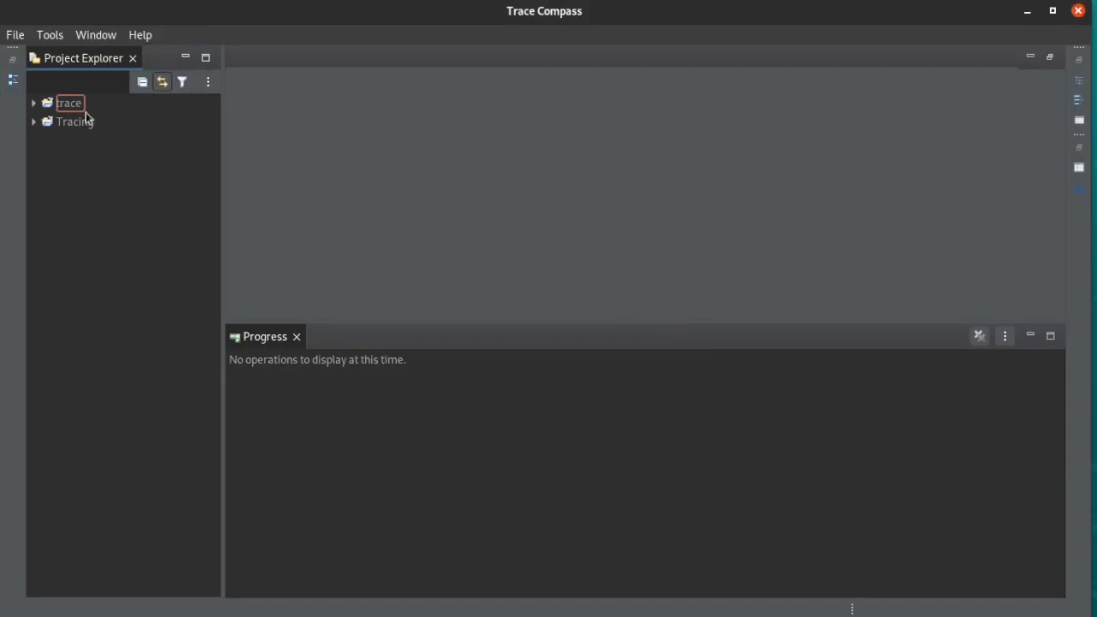
# - Open speedy.json's event table from Tracing > Traces and expand its Views node
pyautogui.click(34, 121)
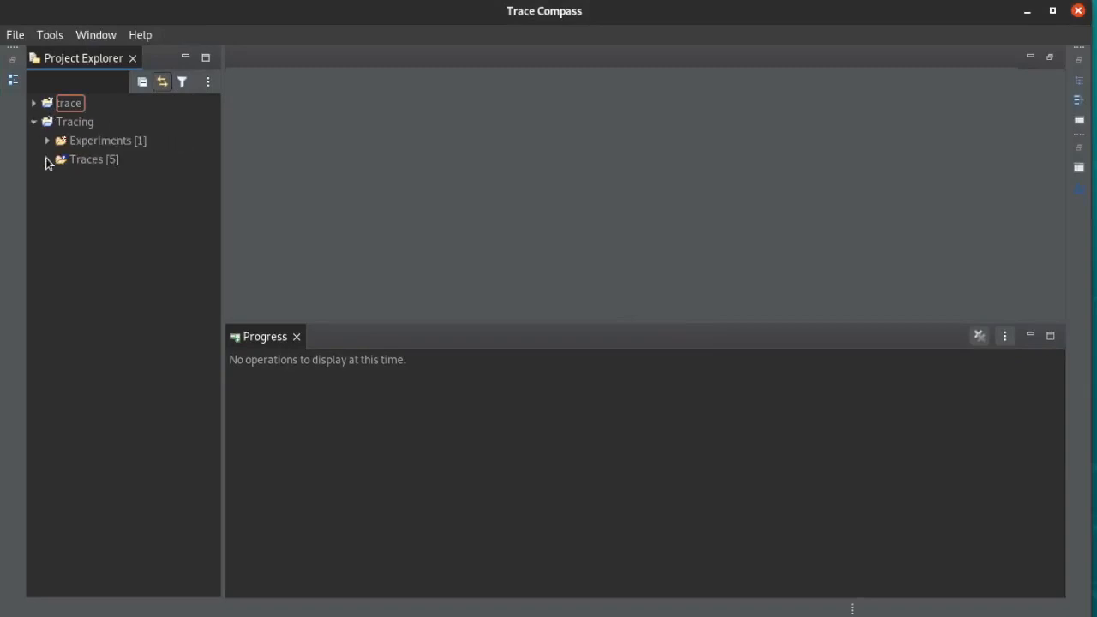
pyautogui.rightClick(112, 234)
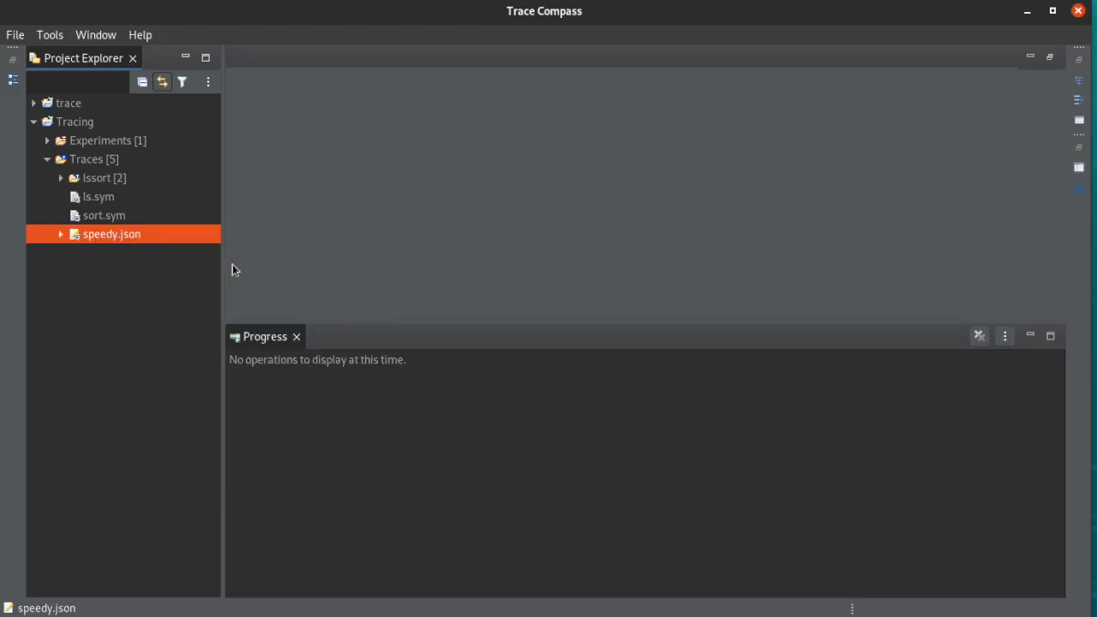
pyautogui.doubleClick(111, 234)
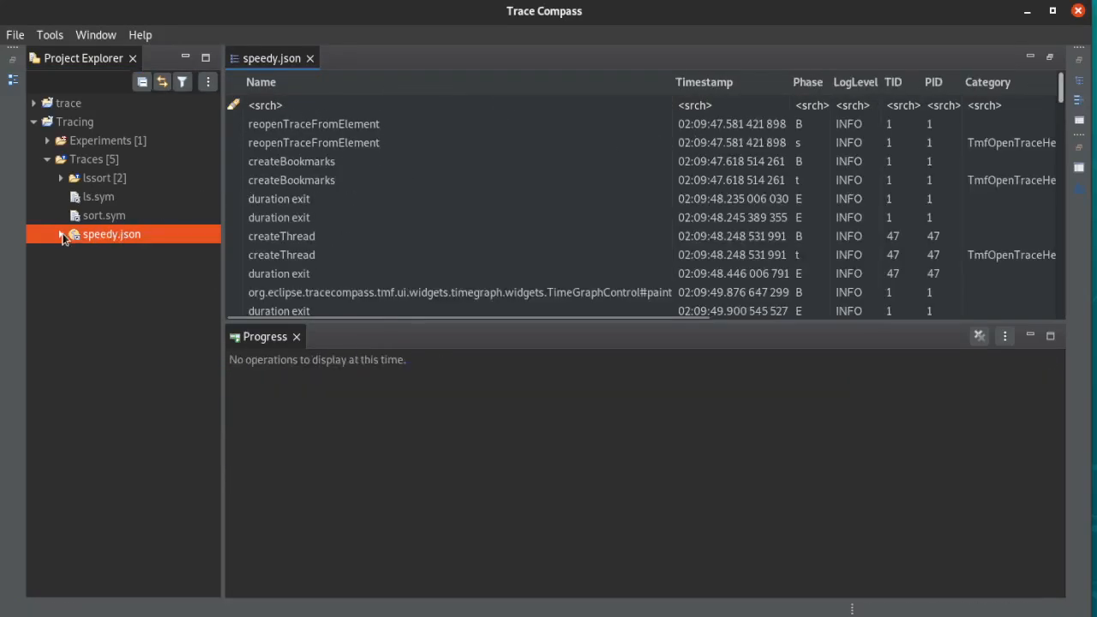
pyautogui.click(62, 234)
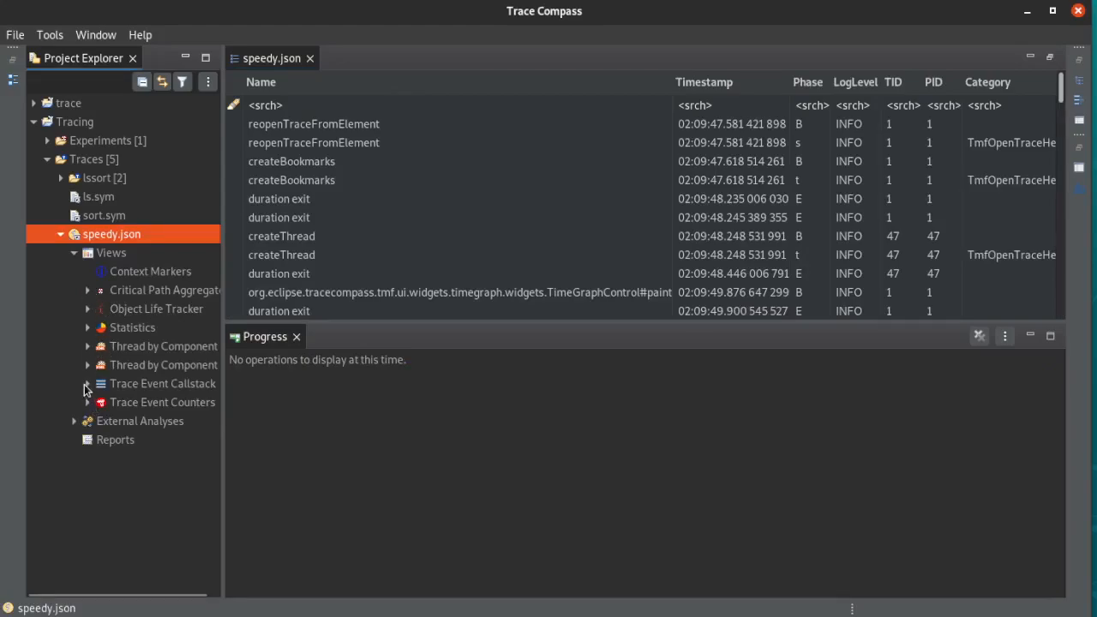
# - Open Flame Graph (incubator) under speedy.json's Trace Event Callstack views
pyautogui.click(87, 383)
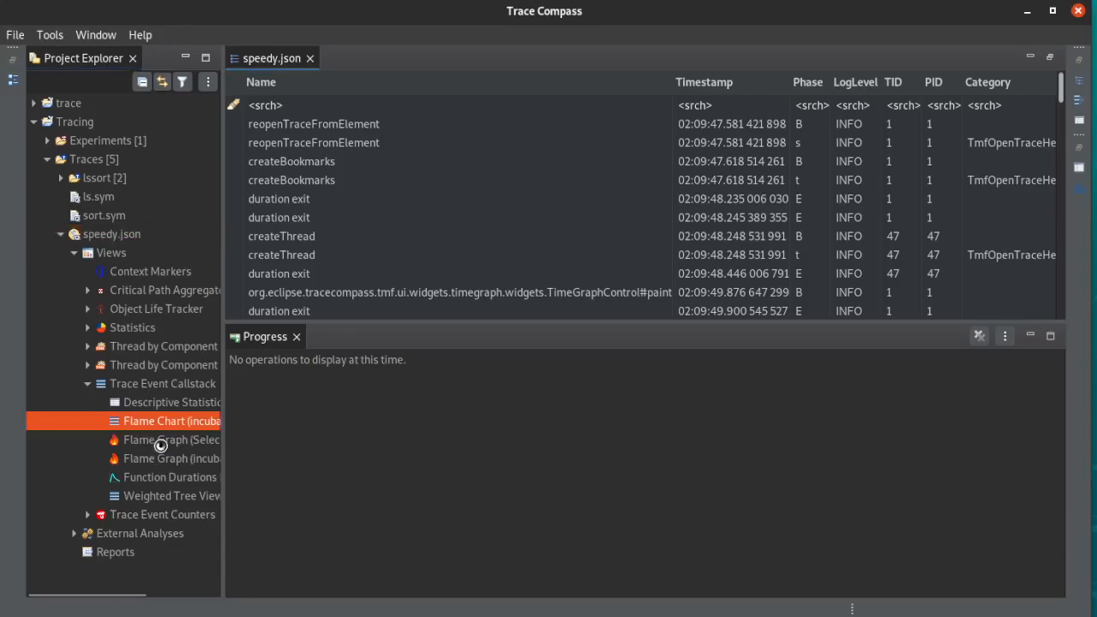
pyautogui.click(170, 457)
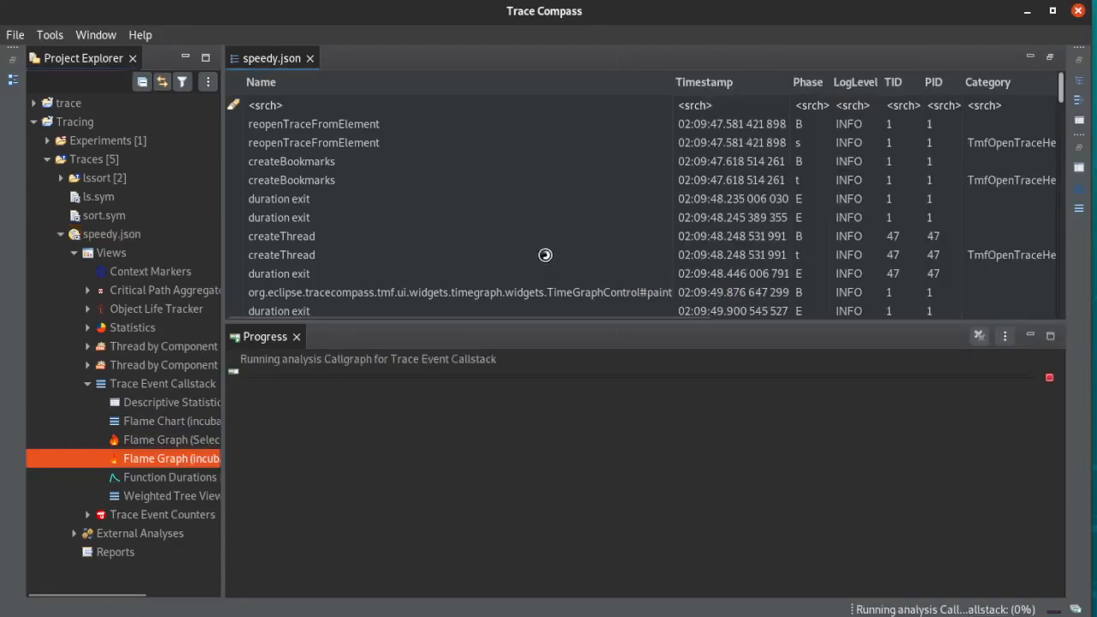
pyautogui.click(170, 458)
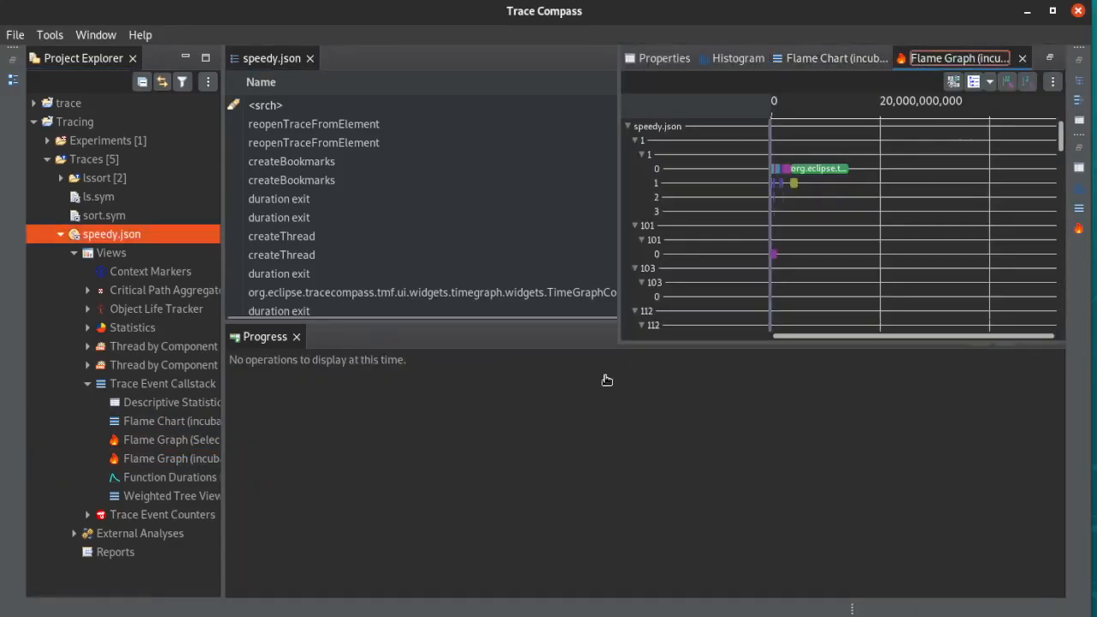